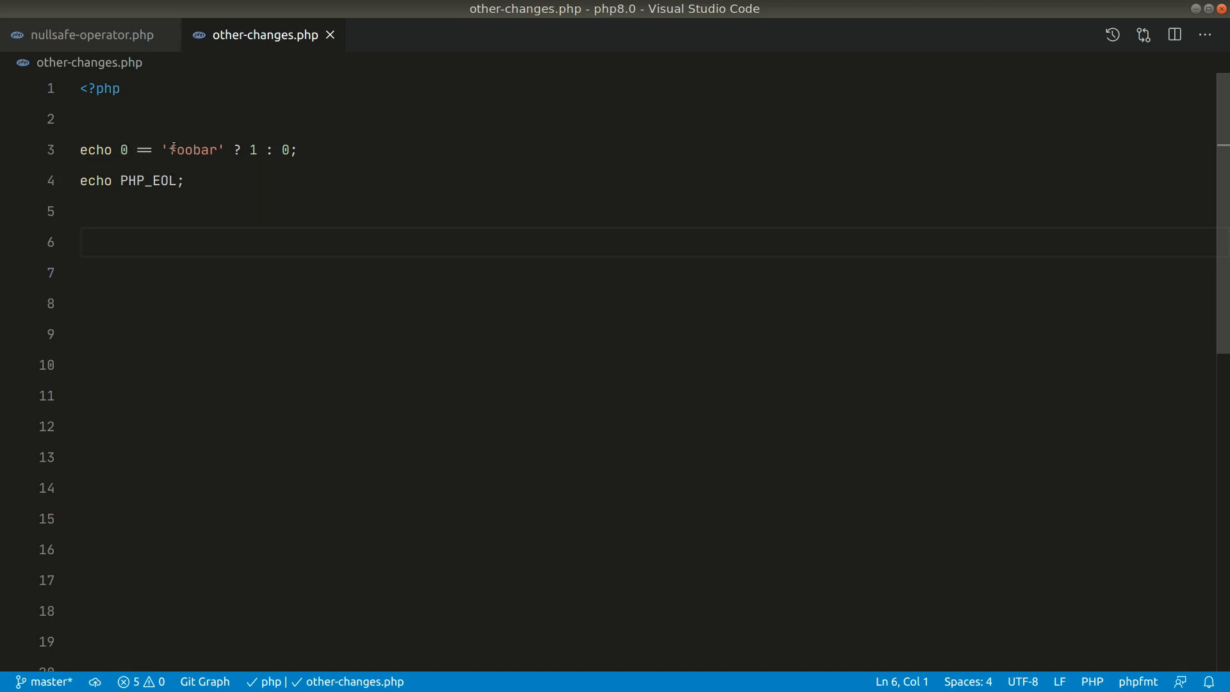
- Highlight the 0 == 'foobar' comparison and show the terminal below the code
double_click(189, 150)
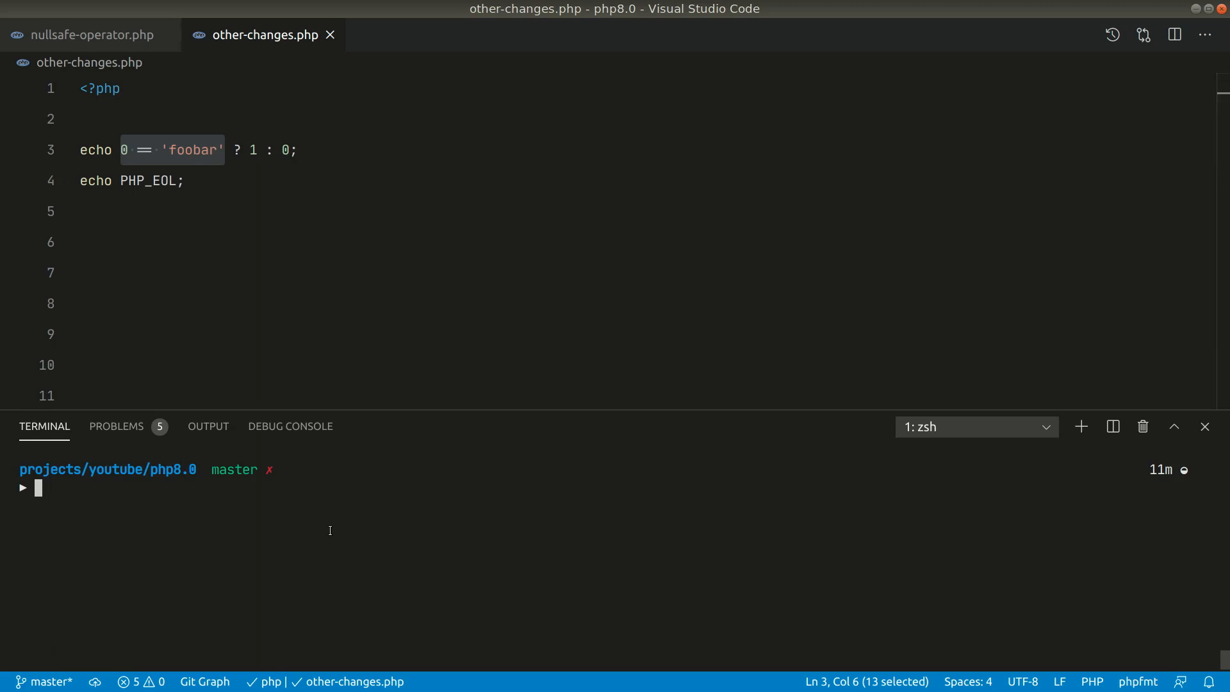
- Run php other-changes.php and see 1 printed for the 0 == 'foobar' comparison
type("php other-changes.php")
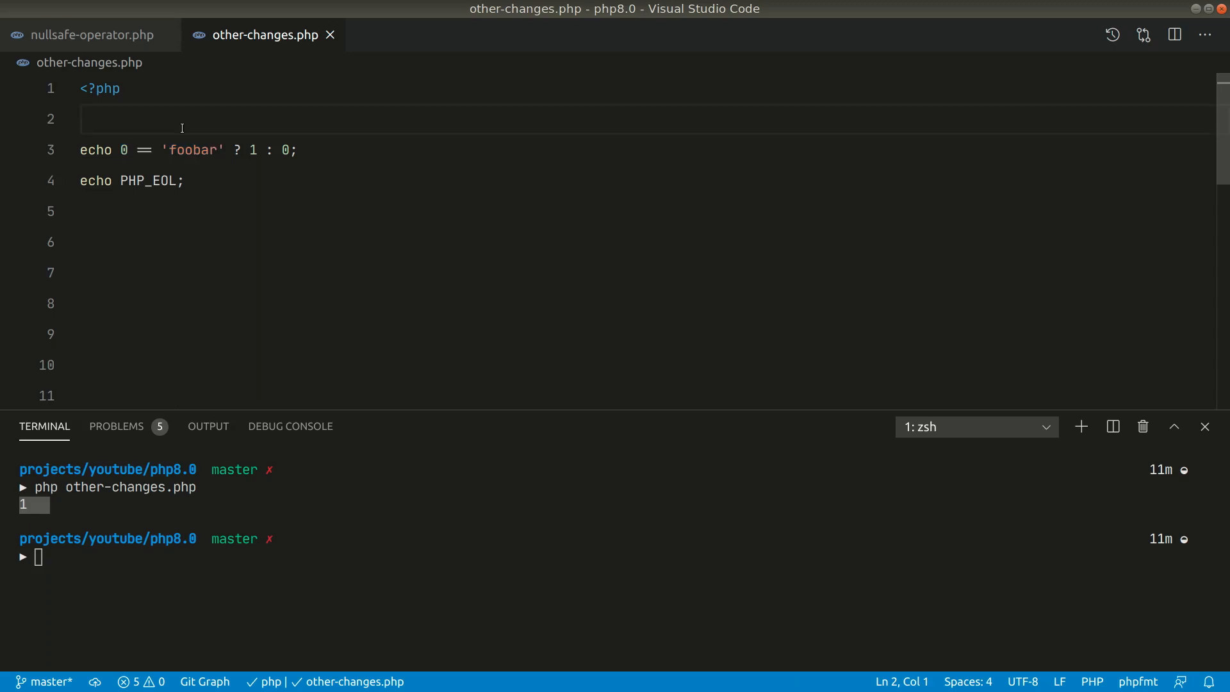
type("'0'")
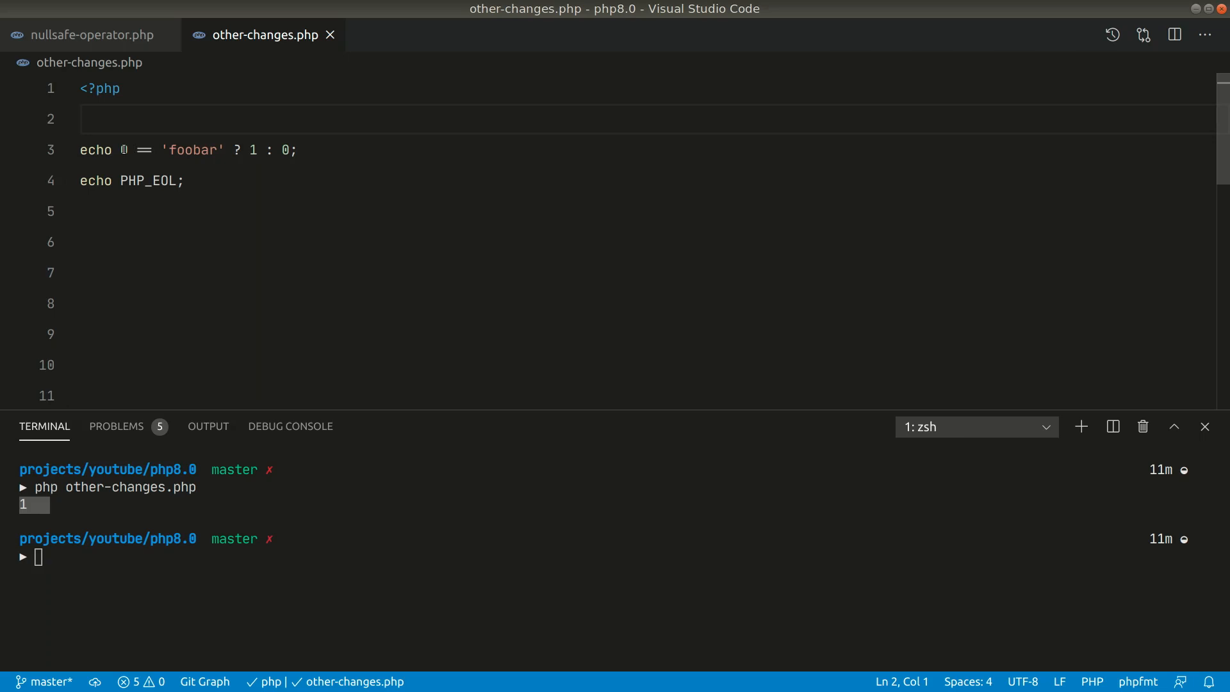
left_click(81, 119)
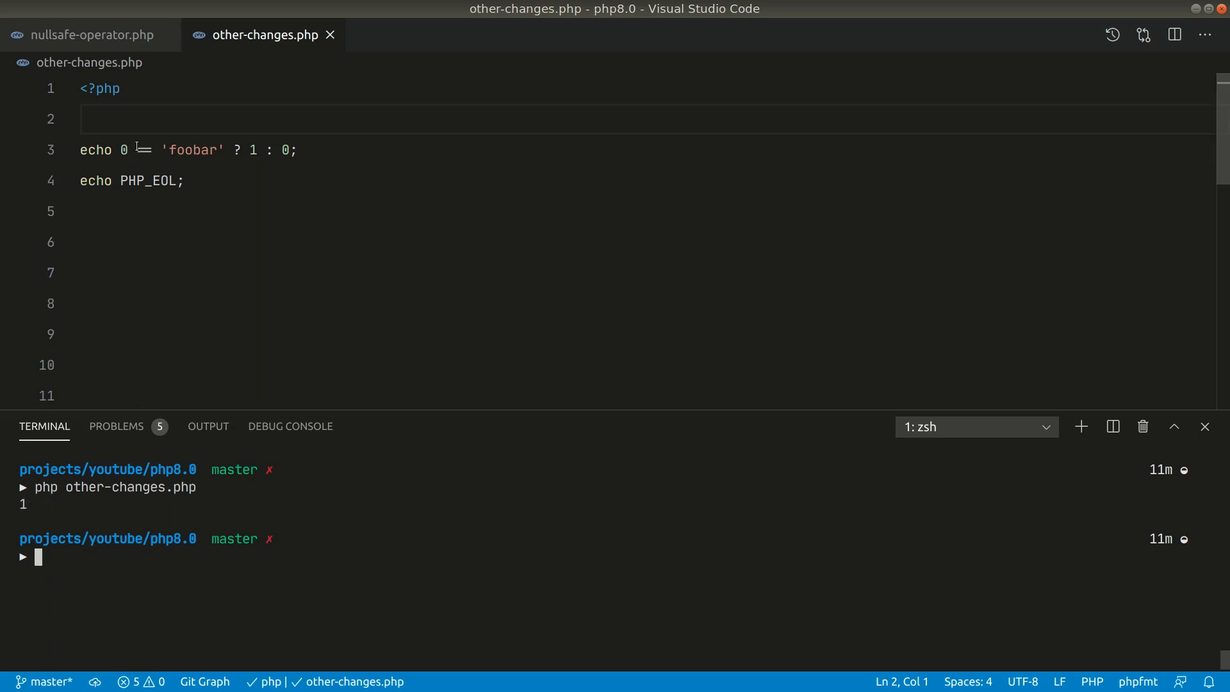
double_click(192, 150)
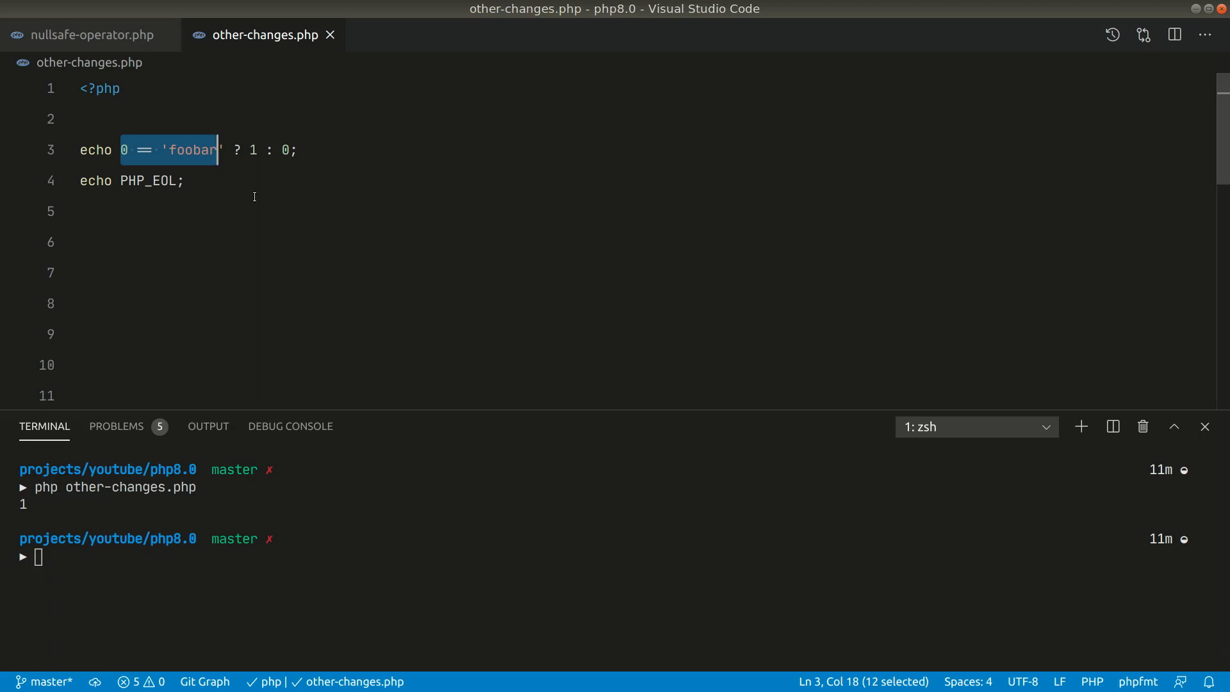
- Switch PHP version with switchphp and select both echo lines after the rerun prints 0
type("switchphp")
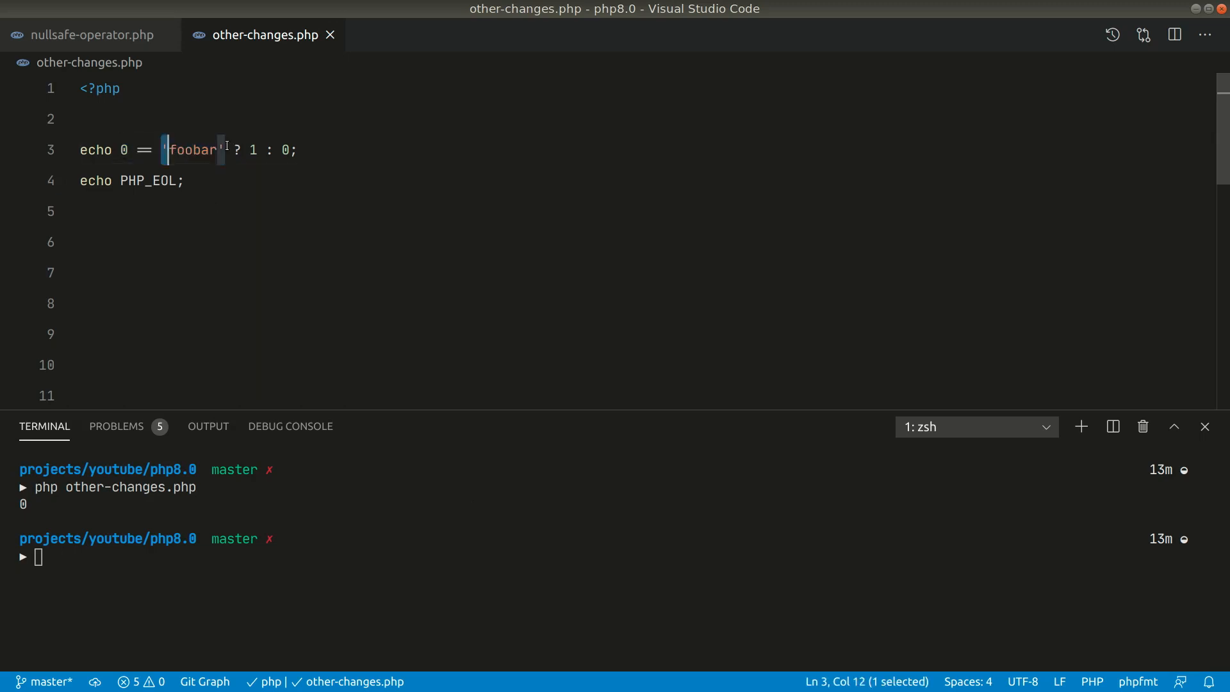
left_click_drag(162, 149, 297, 149)
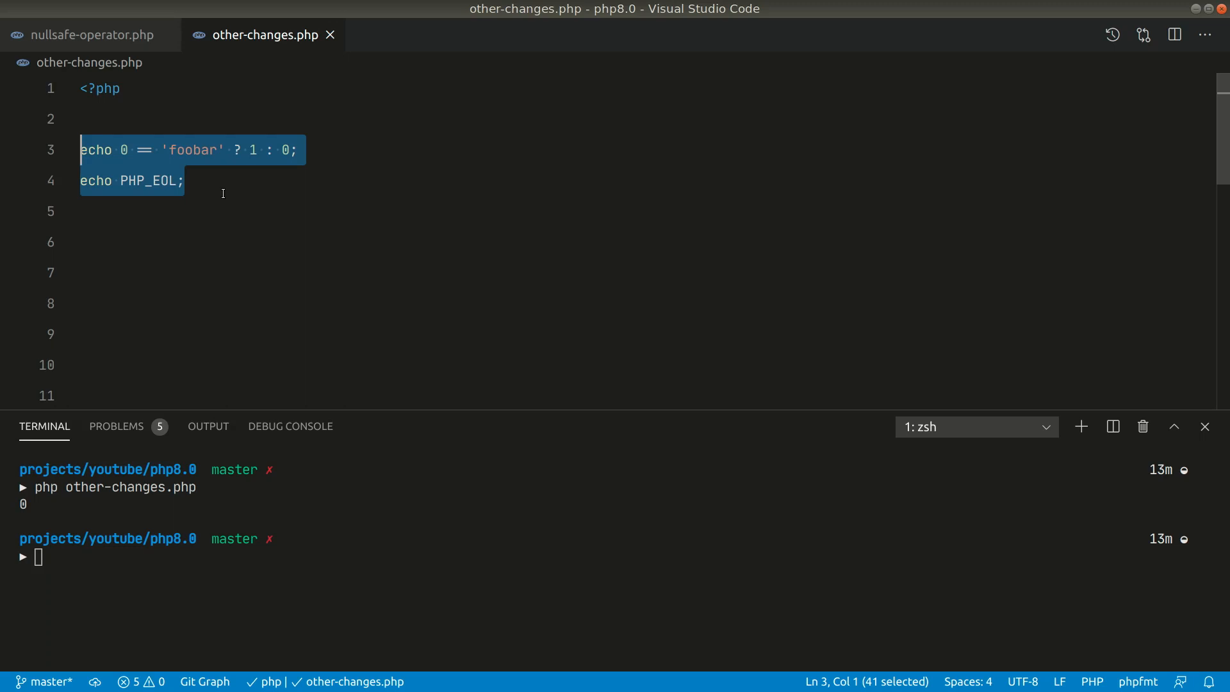
left_click(165, 150)
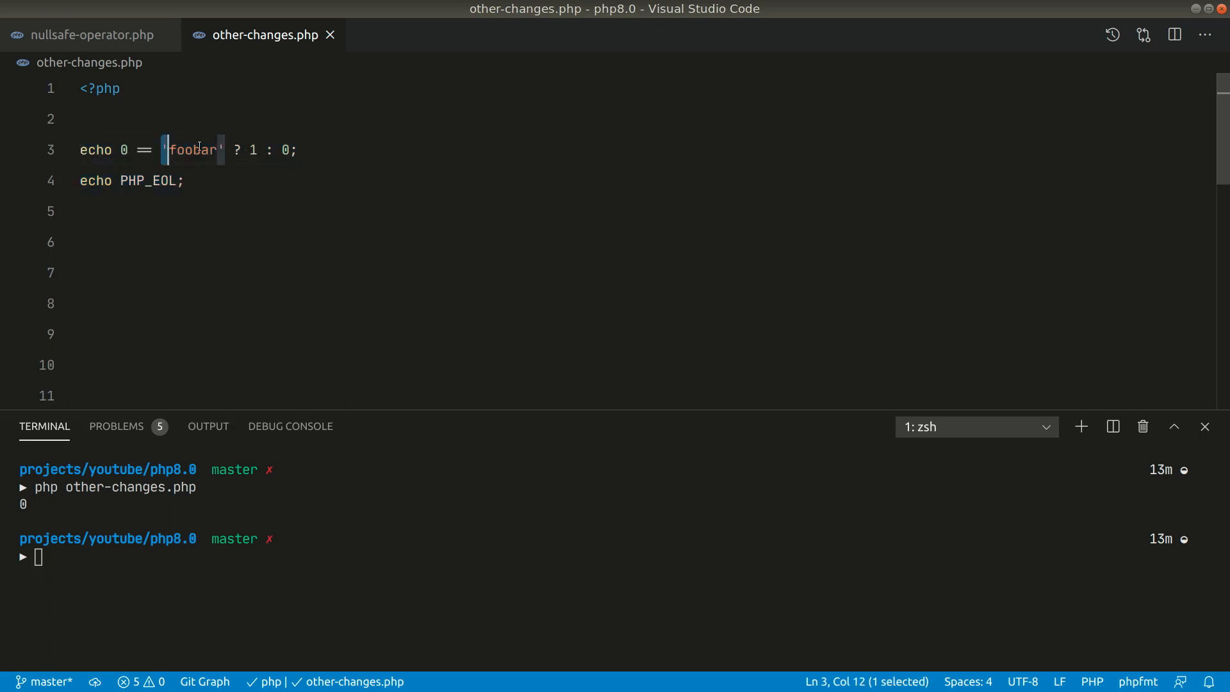
type("$")
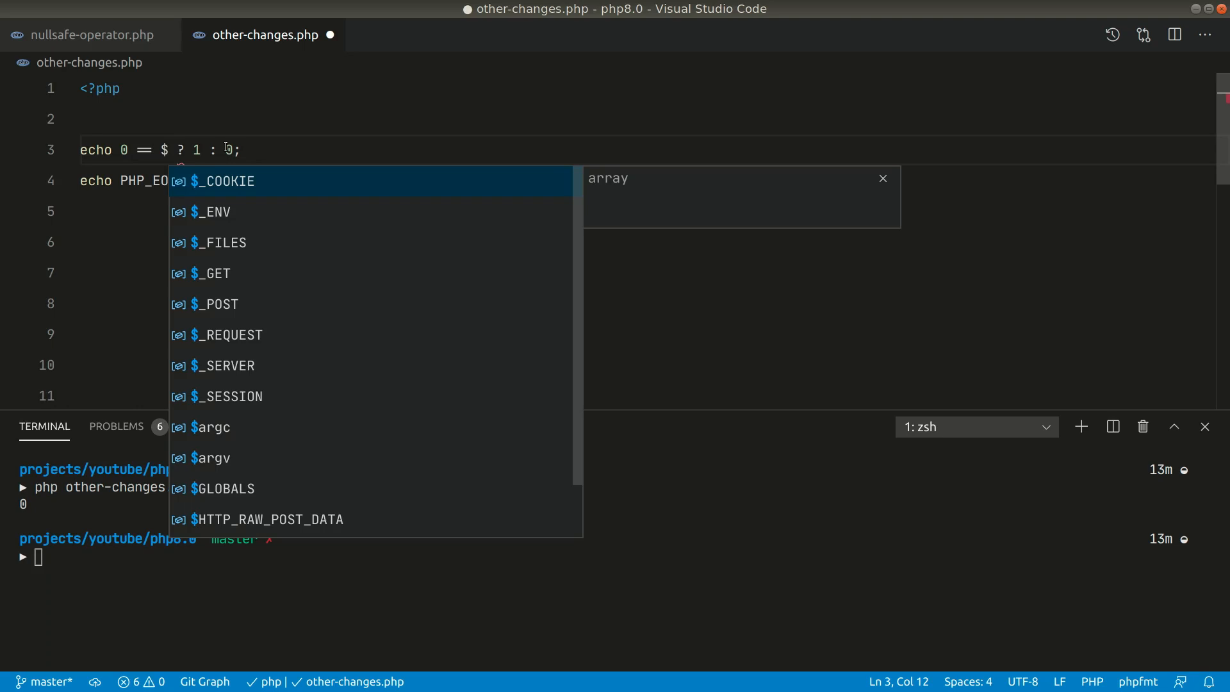
type("variable")
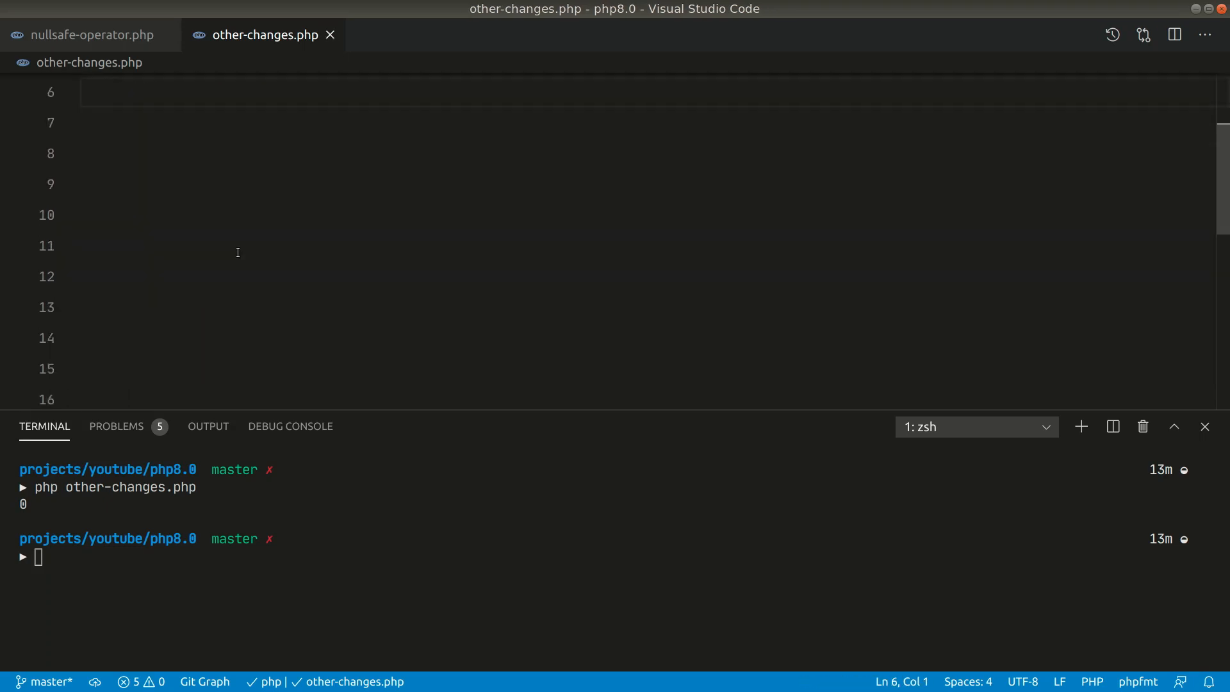
- Scroll to the strlen([]) line and run switchphp, choosing option 4, to get the strlen warning
scroll("down", 3)
type("strlen([]);")
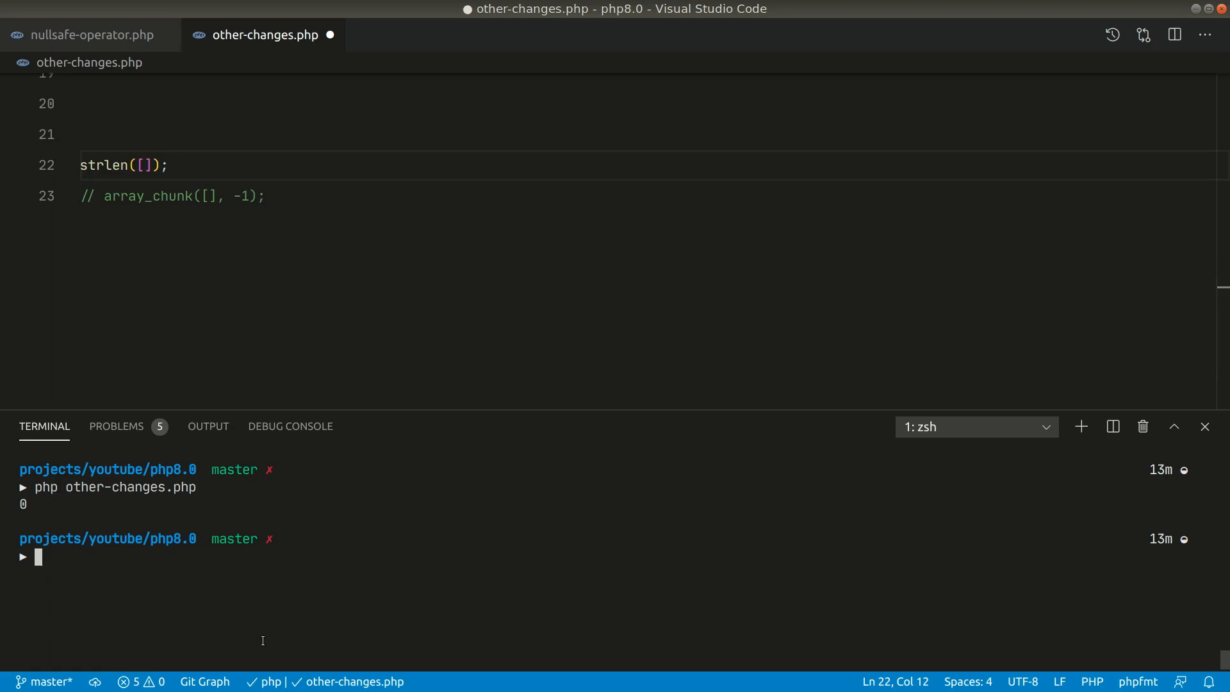
type("switchphp")
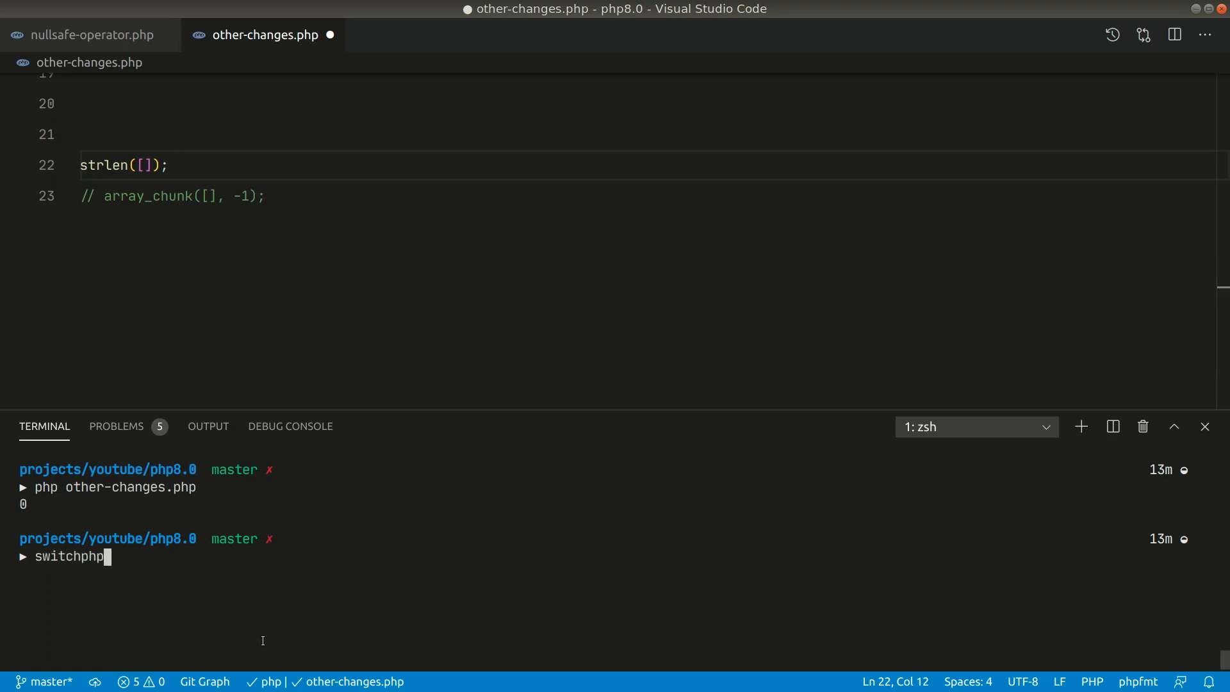
type("4")
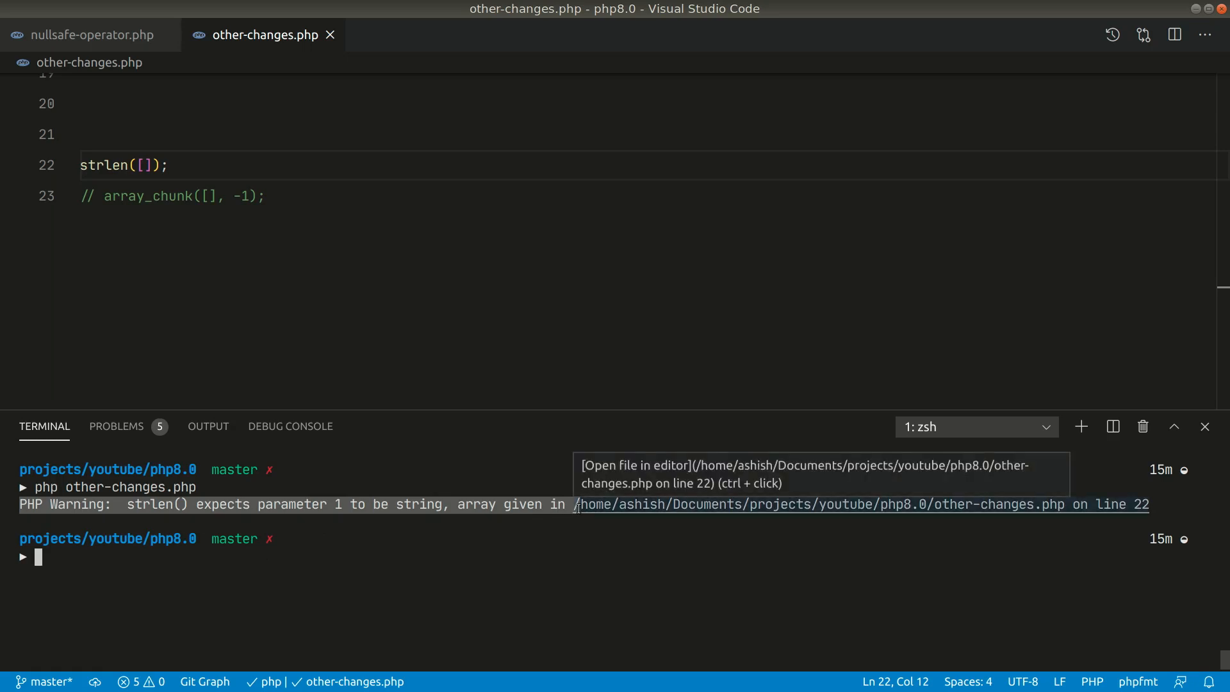
mouse_move(619, 538)
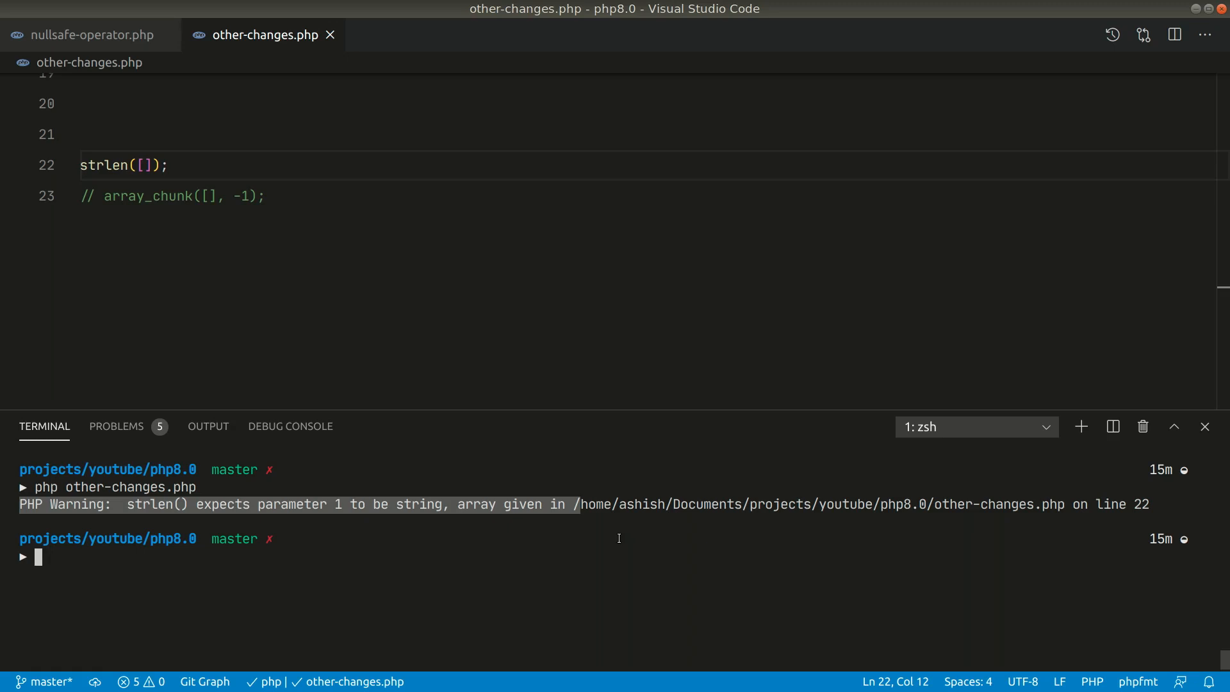
- Switch back to PHP 8 and rerun php other-changes.php, getting an uncaught TypeError
type("switchphp")
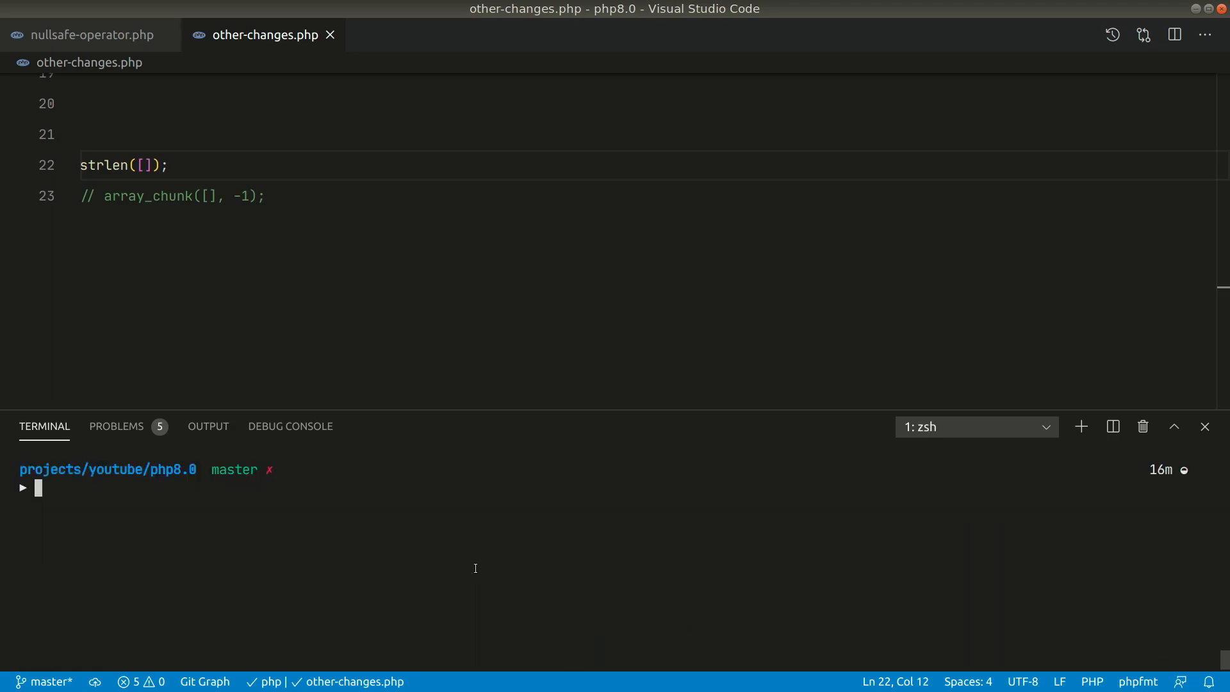
type("php other-changes.php")
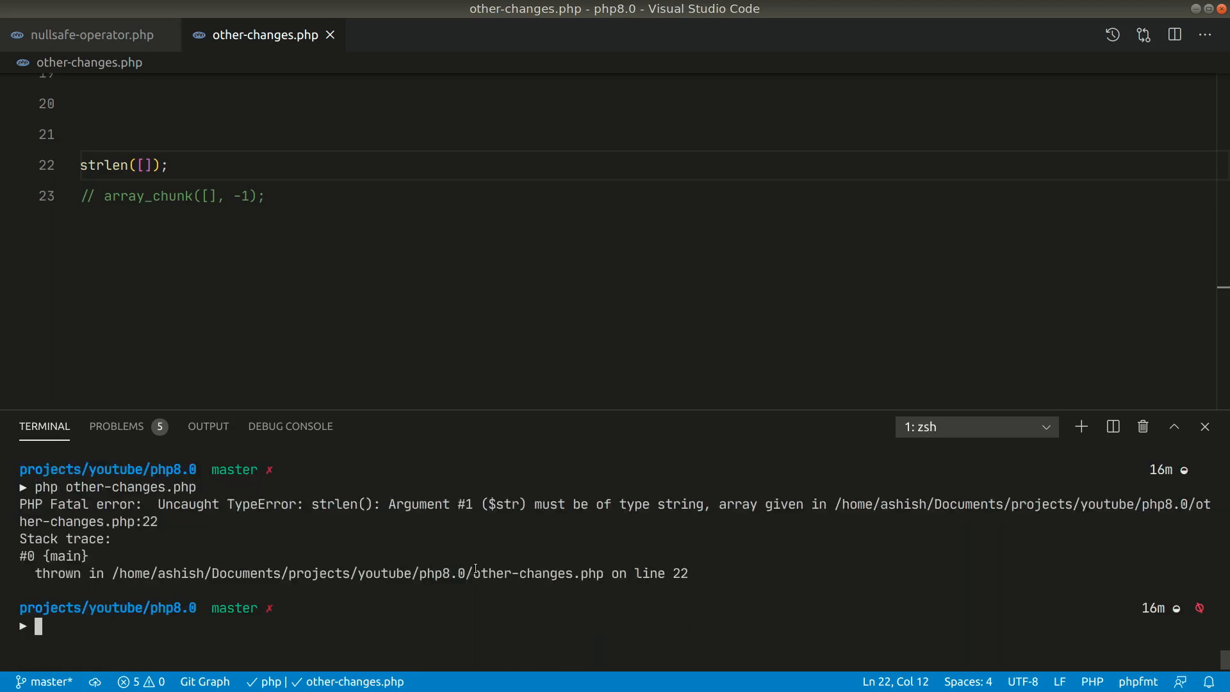